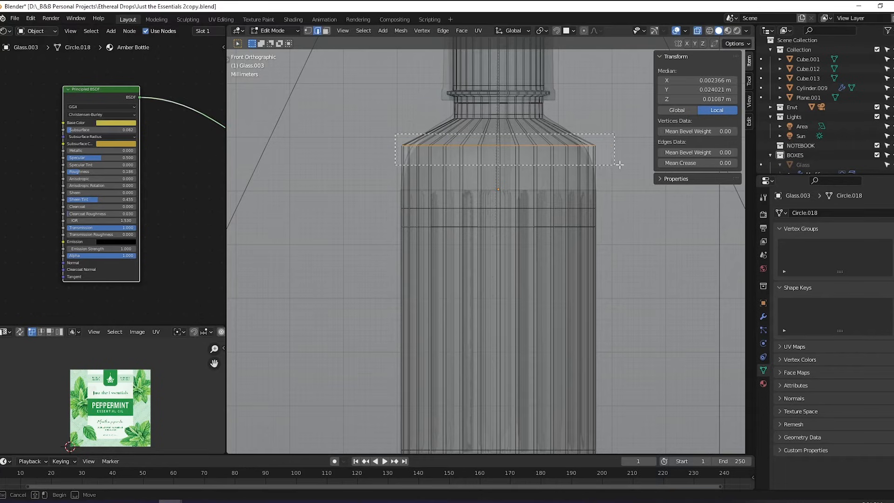
- Drag to reposition the backdrop Plane back along Y in the Yummie Butter scene
left_click_drag(502, 154, 502, 257)
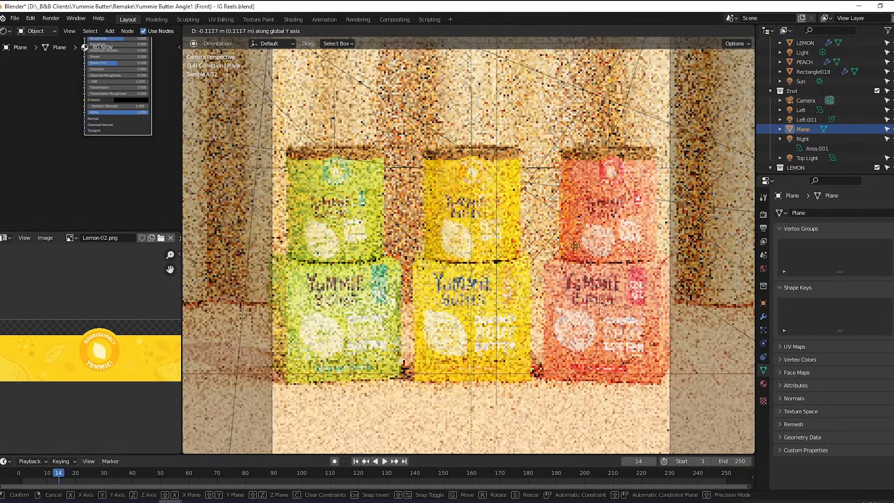
- Select and slide the EMOLLIENT NEW serum bottle across the floor, height unchanged
left_click(806, 101)
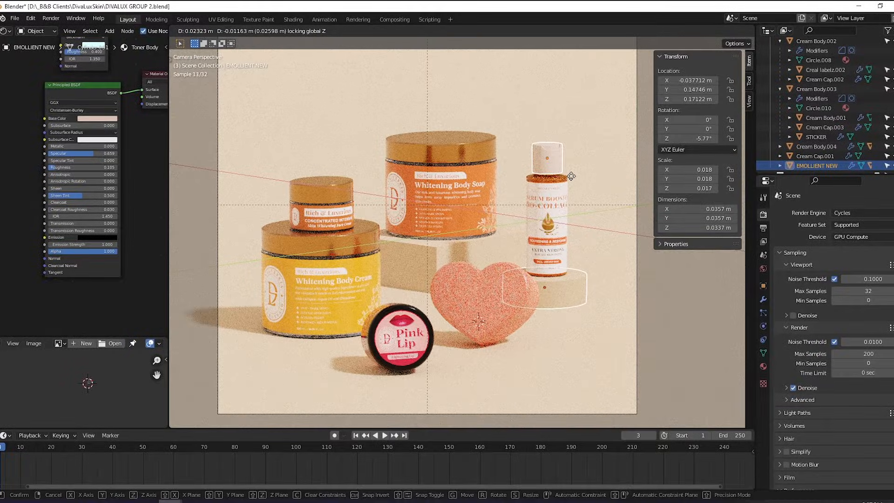
- Play Blender Guru's Donut Tutorial Part 10: Random Colored Sprinkles from the playlist
left_click(581, 213)
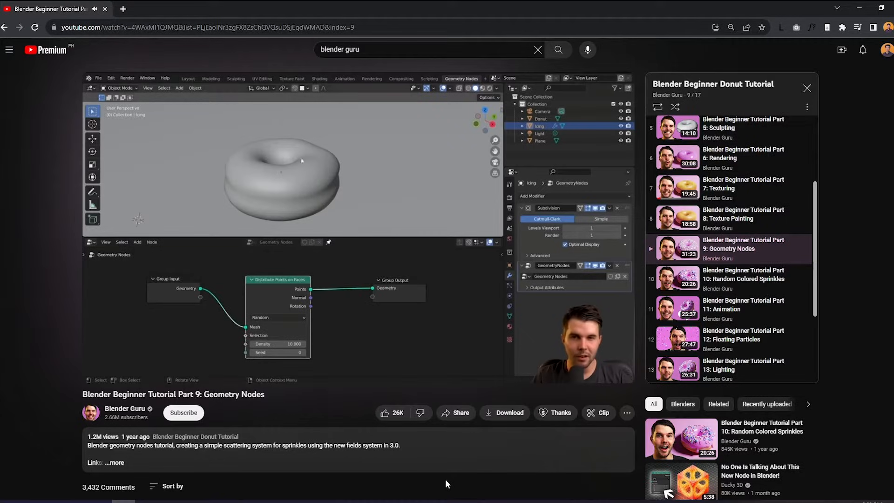
left_click(678, 278)
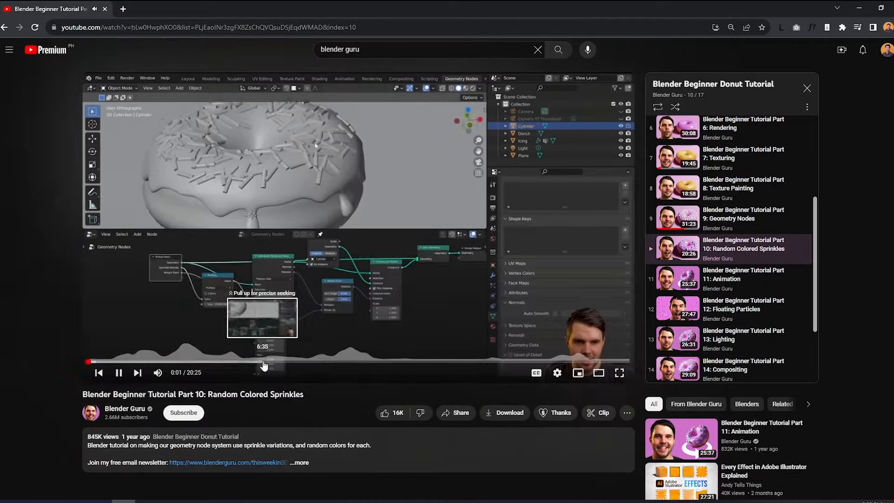